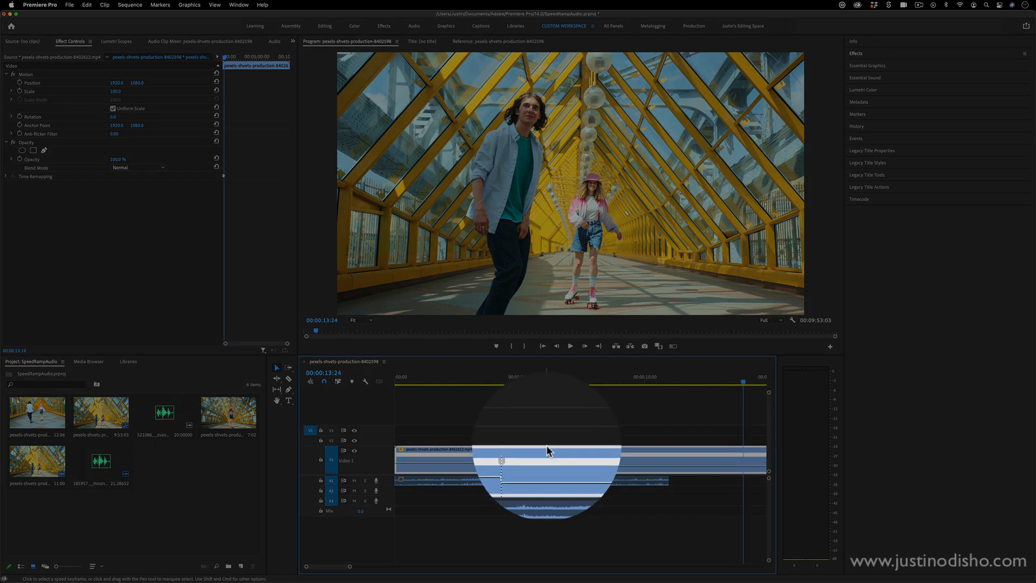
- Select the skater video clip and bring up its context menu to show speed keyframes
left_click(516, 377)
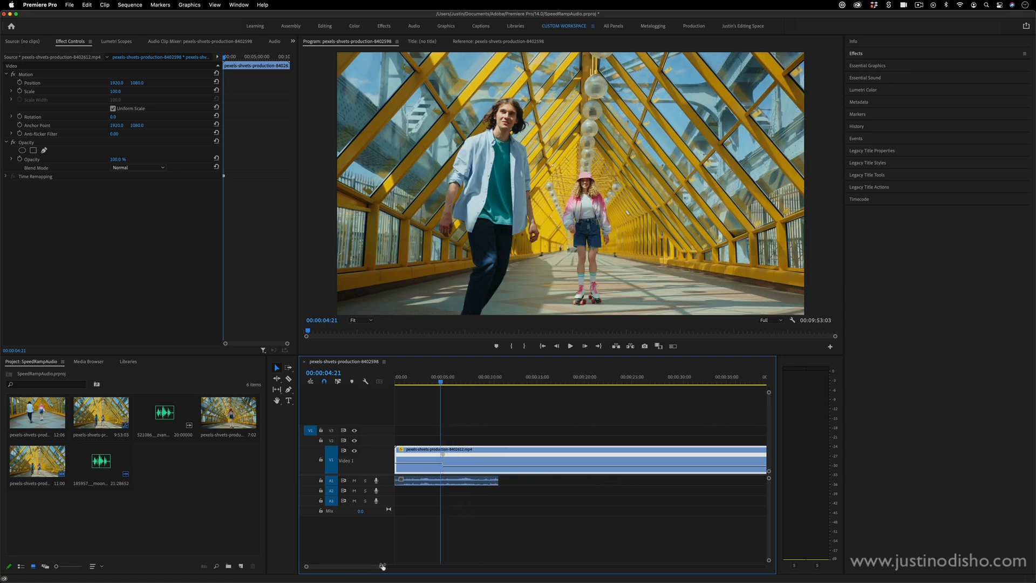
right_click(463, 453)
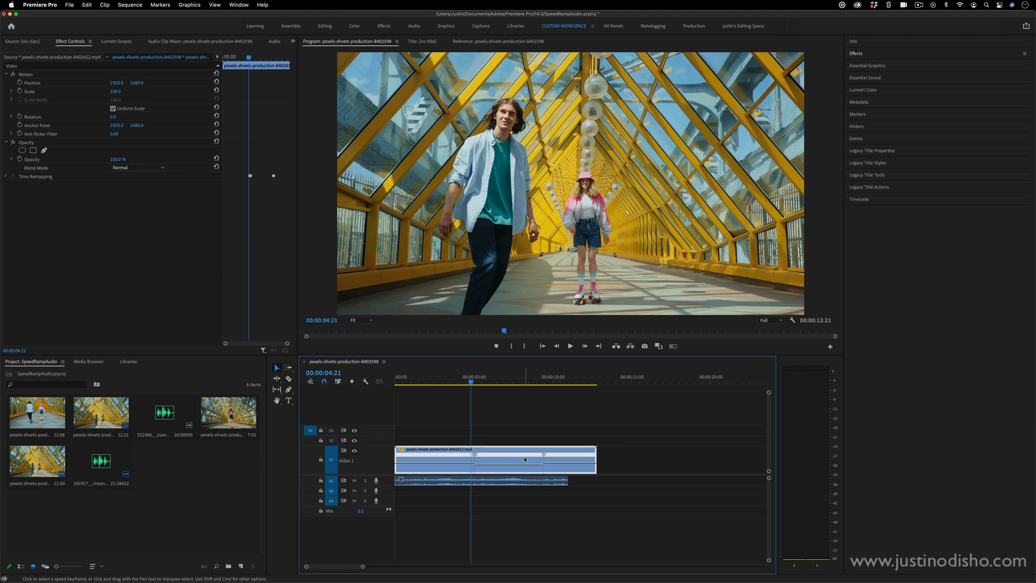
mouse_move(517, 483)
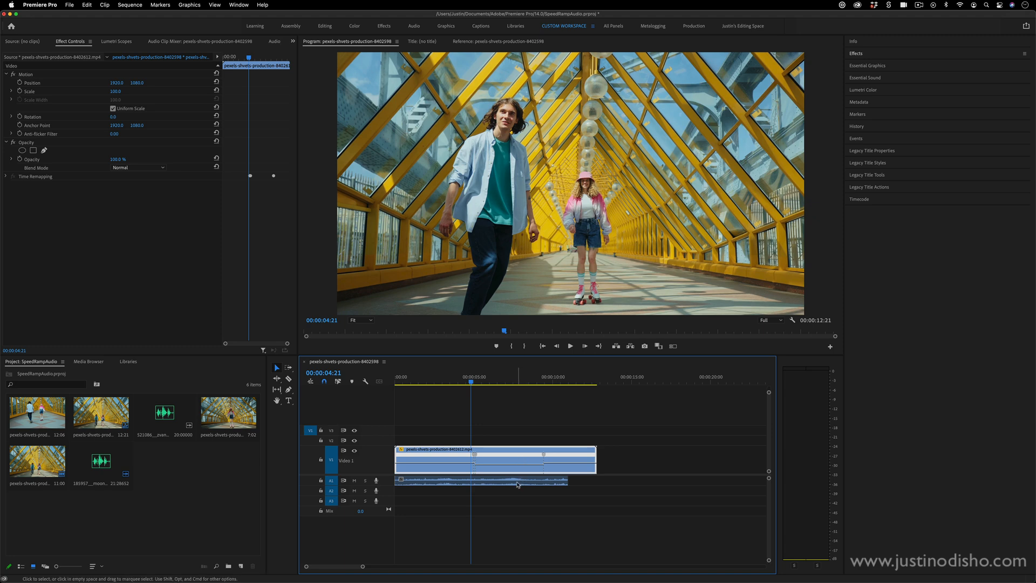
- Select the music clip, then reselect the skater video clip for speed adjustment
left_click(479, 480)
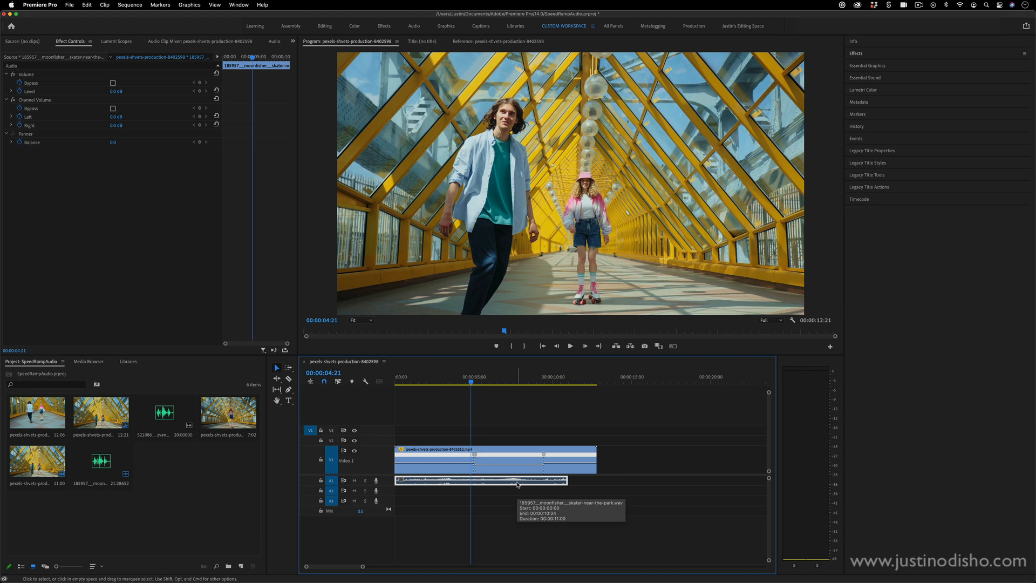
mouse_move(727, 494)
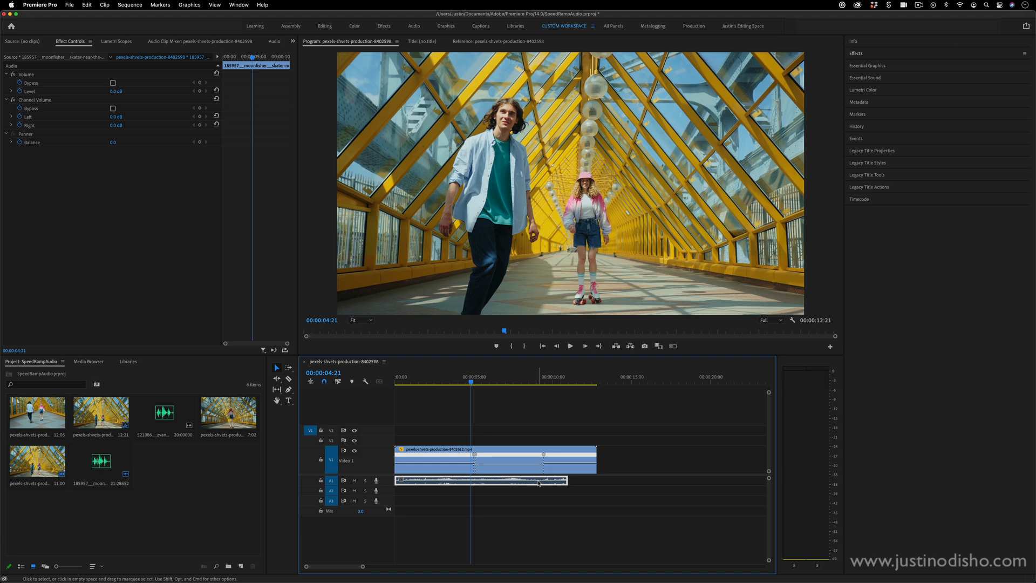
mouse_move(539, 483)
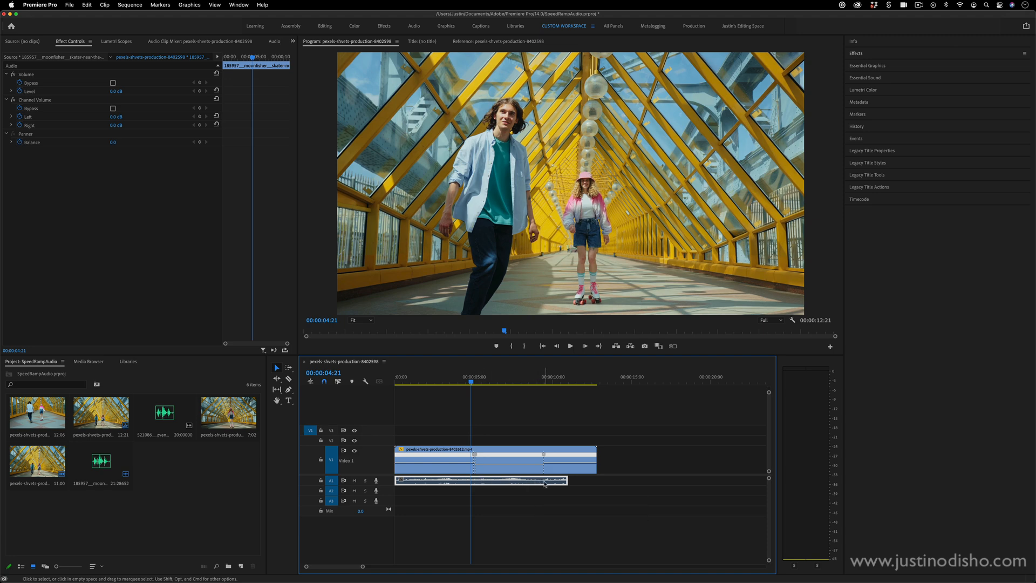
left_click(534, 459)
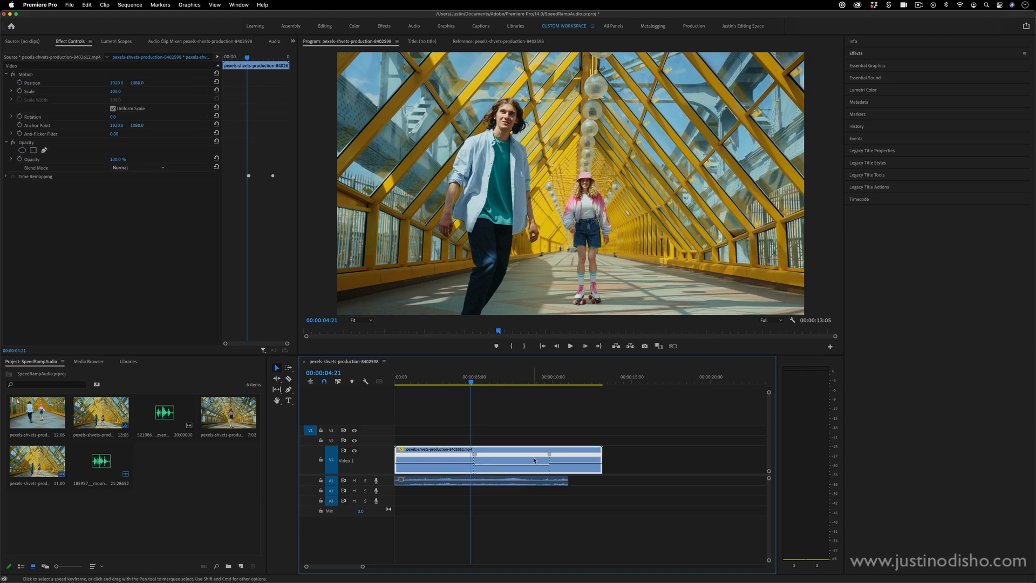
mouse_move(534, 460)
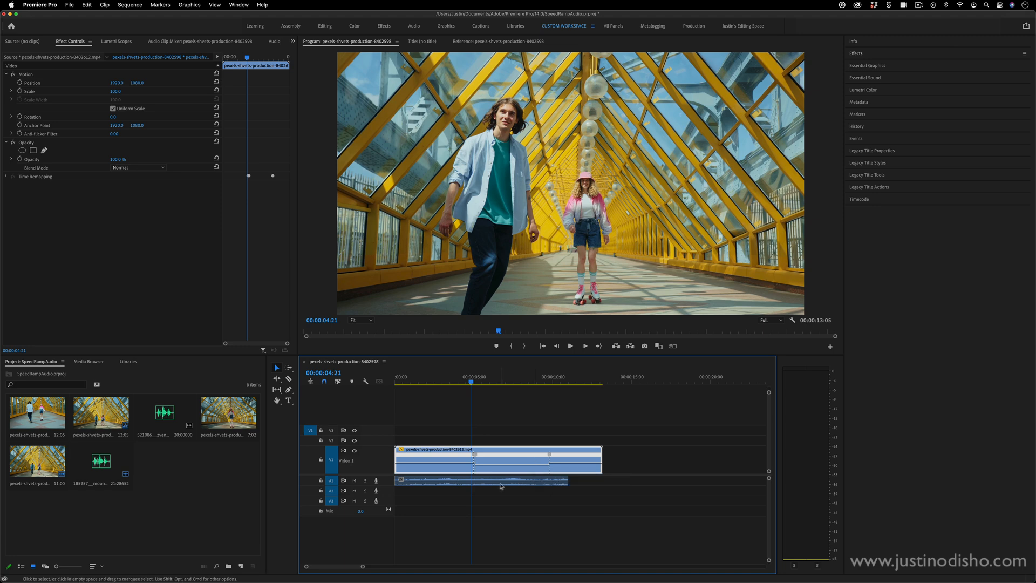
mouse_move(500, 482)
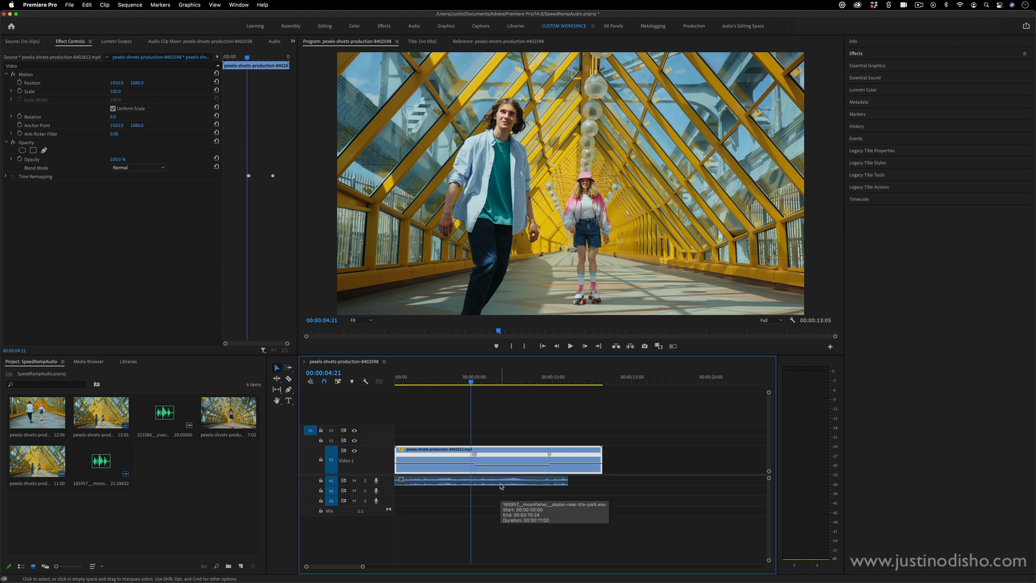
mouse_move(500, 485)
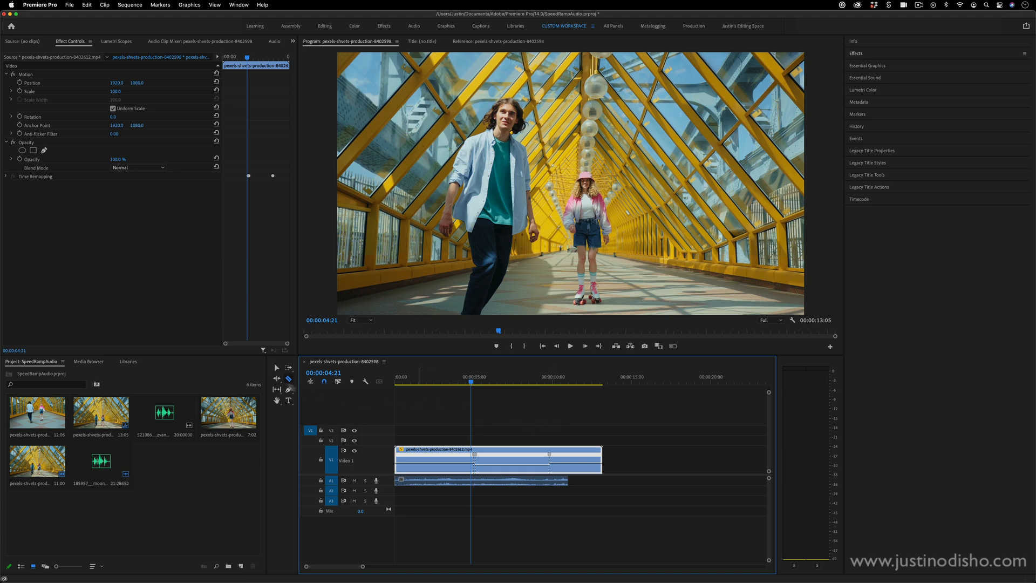
mouse_move(475, 483)
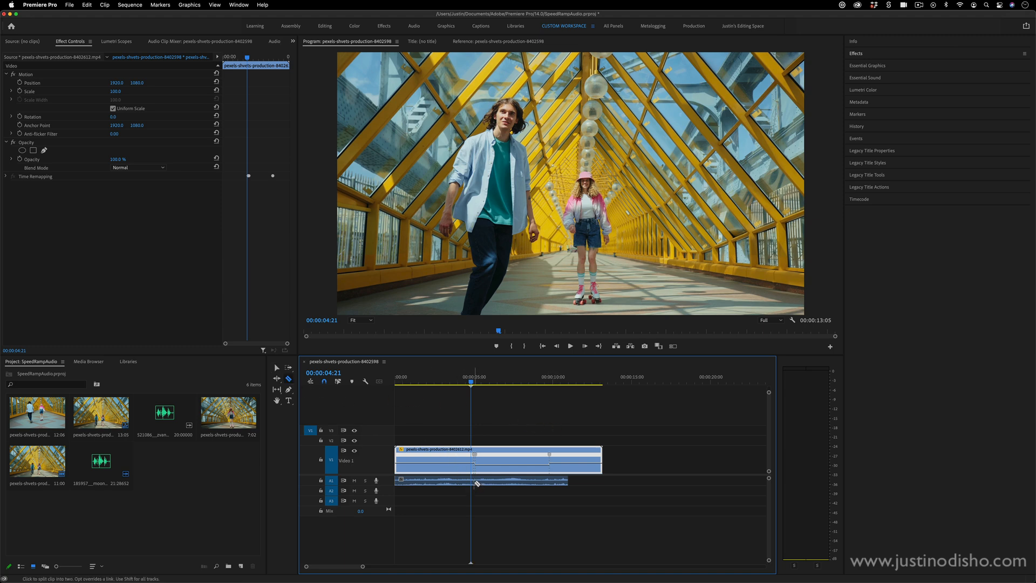
mouse_move(477, 481)
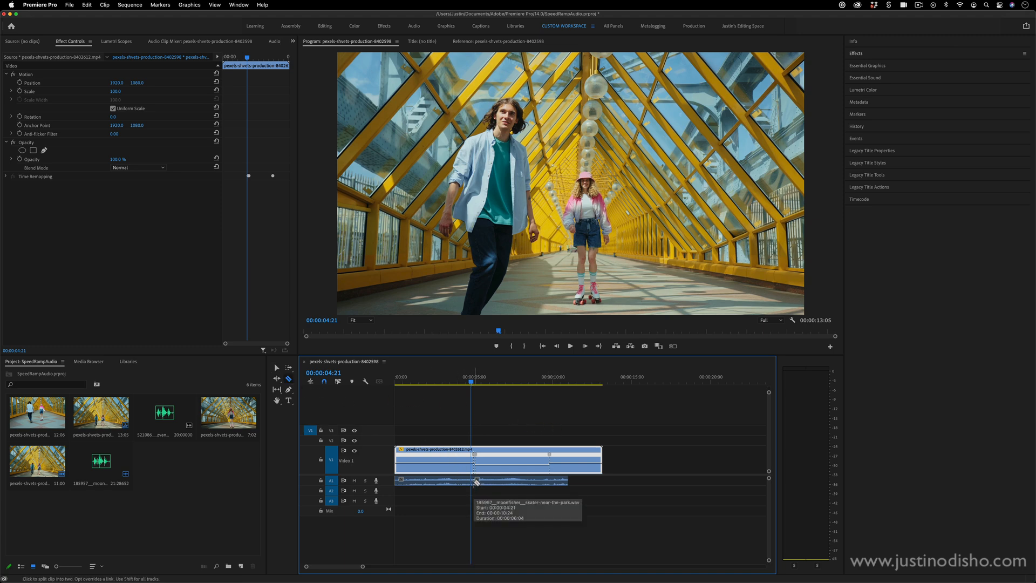
mouse_move(361, 567)
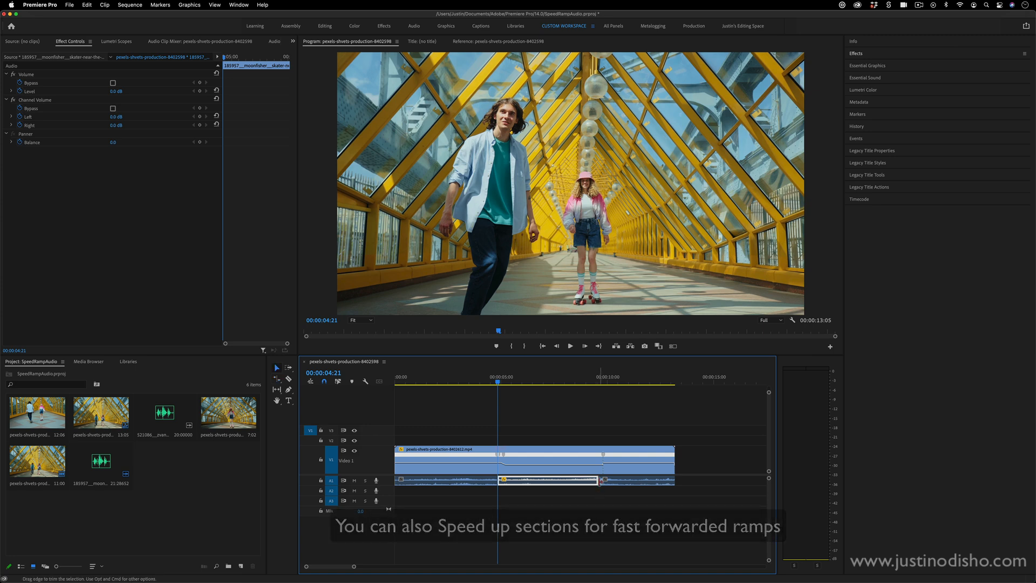
mouse_move(276, 369)
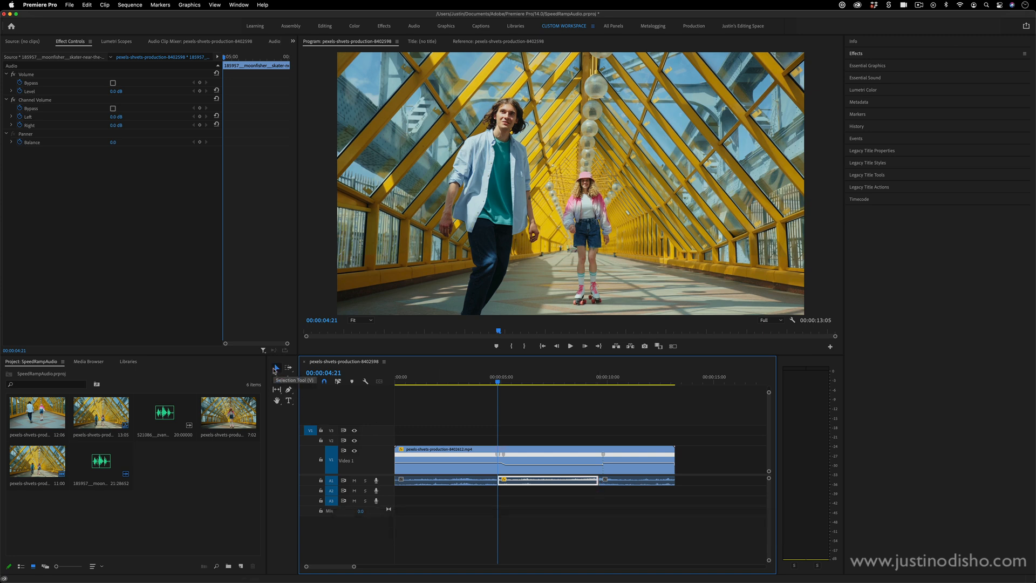
- Apply default crossfade transitions to the music track's edit points
right_click(596, 480)
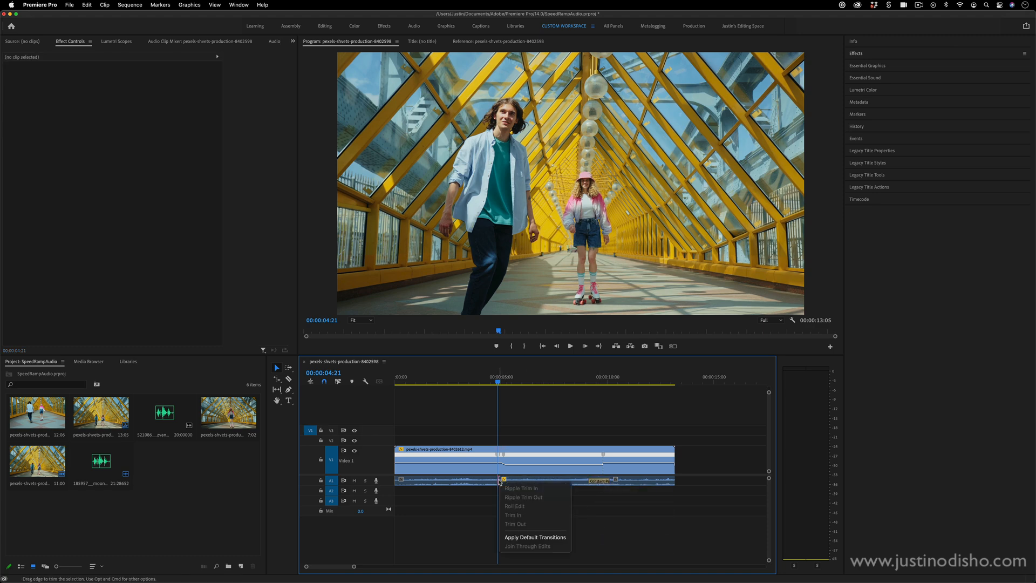
left_click(535, 536)
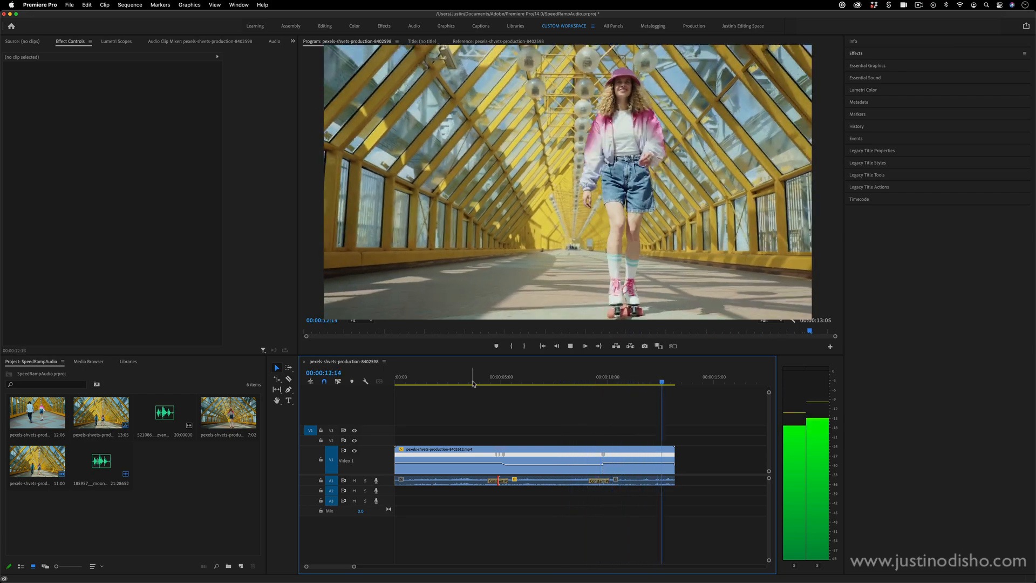
left_click(550, 377)
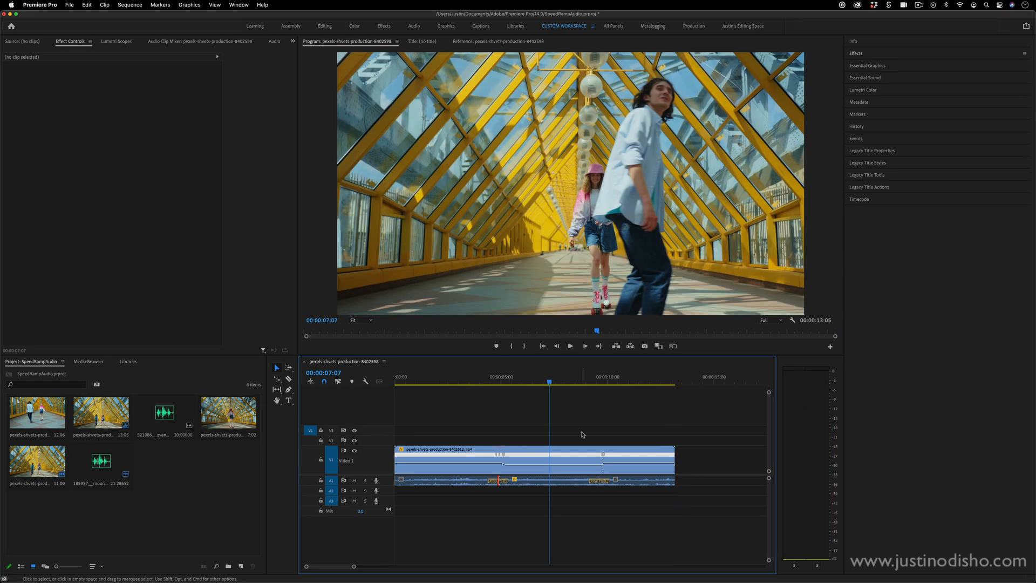